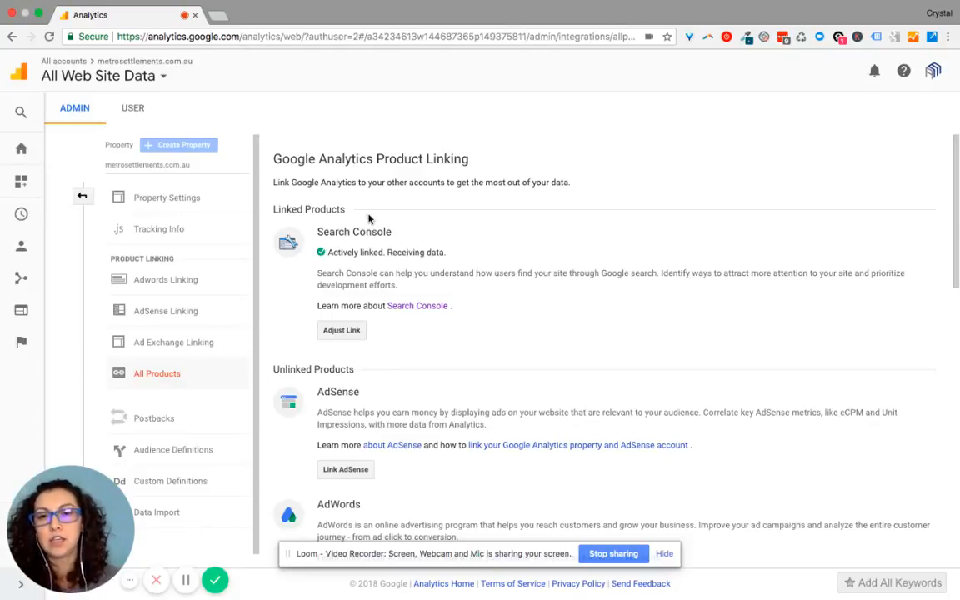
pyautogui.moveTo(390, 260)
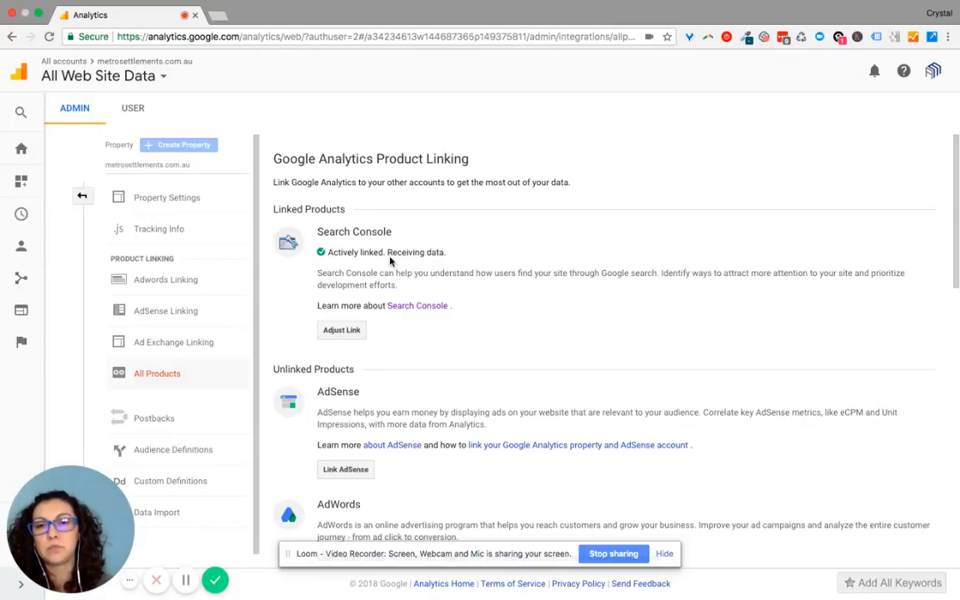
pyautogui.moveTo(363, 243)
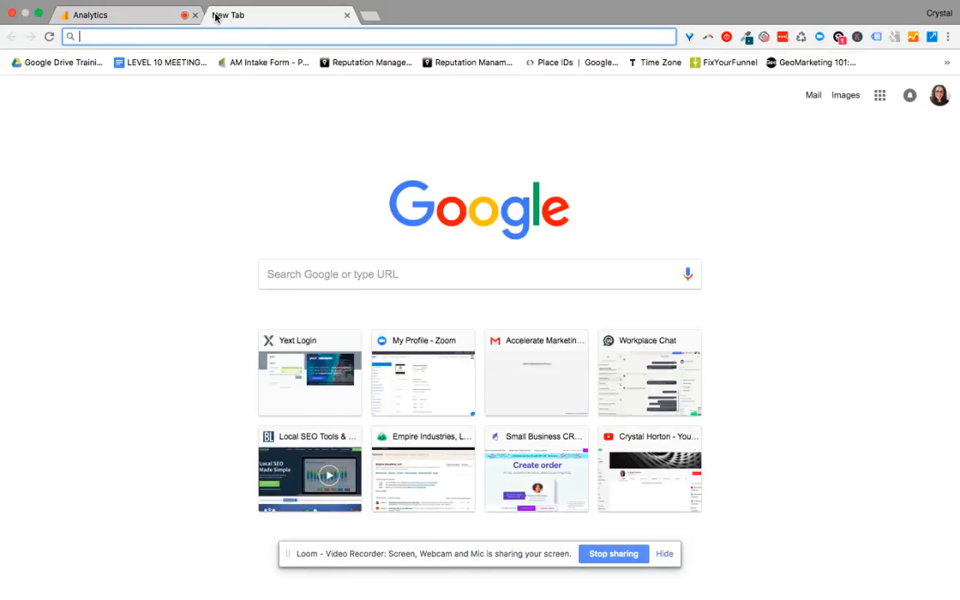
# Step: Search Google for "google search console" in a new tab
pyautogui.write('google search console')
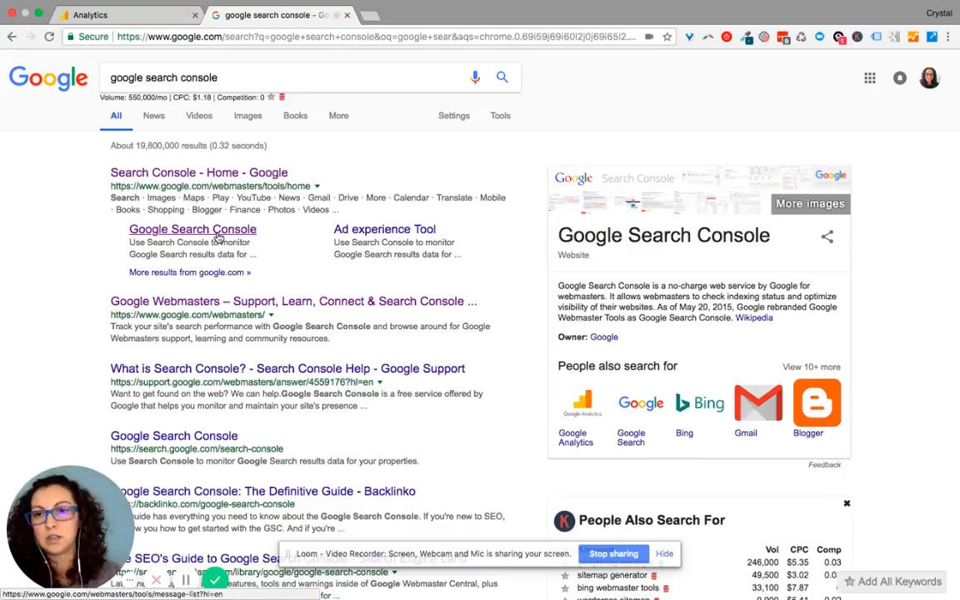
# Step: Open Search Console from the results and switch to the other Google account
pyautogui.click(192, 229)
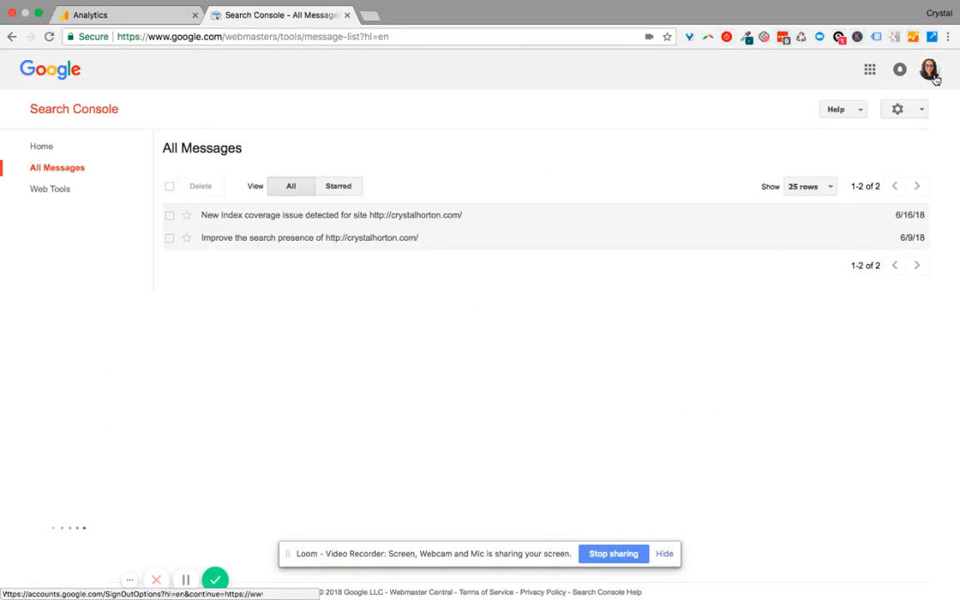
pyautogui.click(930, 70)
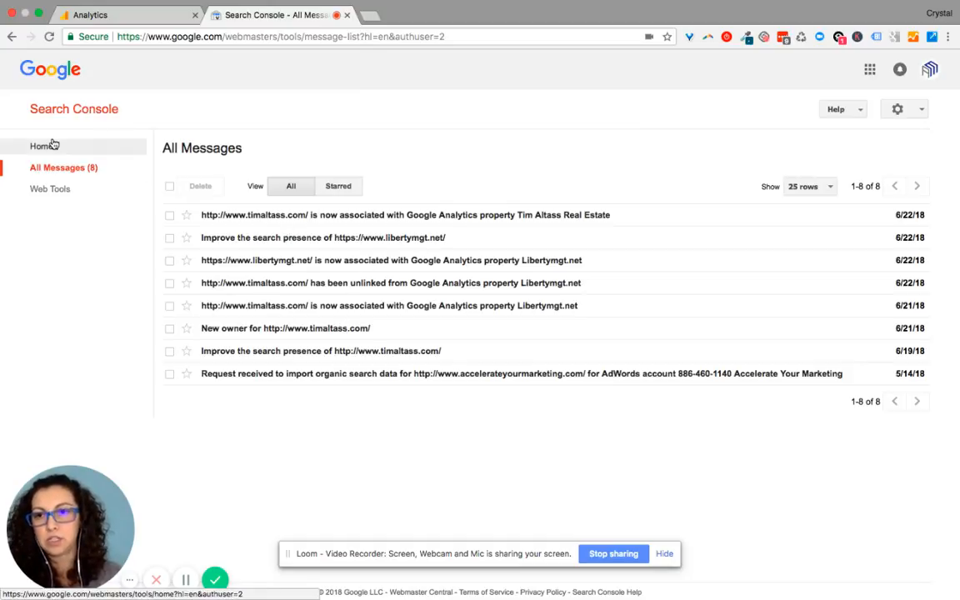
# Step: Start adding a new property from Home and begin entering metrosettlements.com.au in a new tab
pyautogui.click(41, 147)
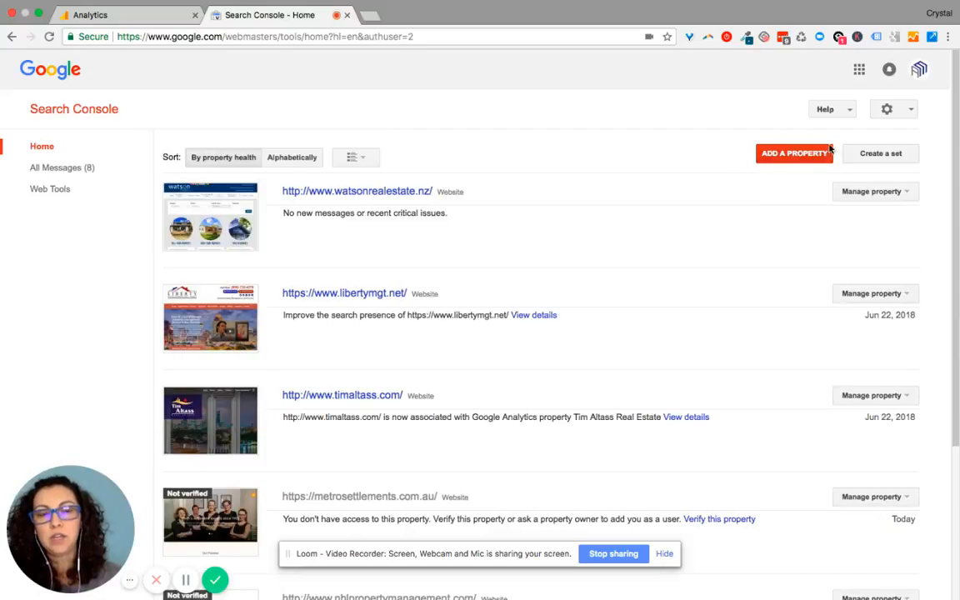
pyautogui.moveTo(800, 165)
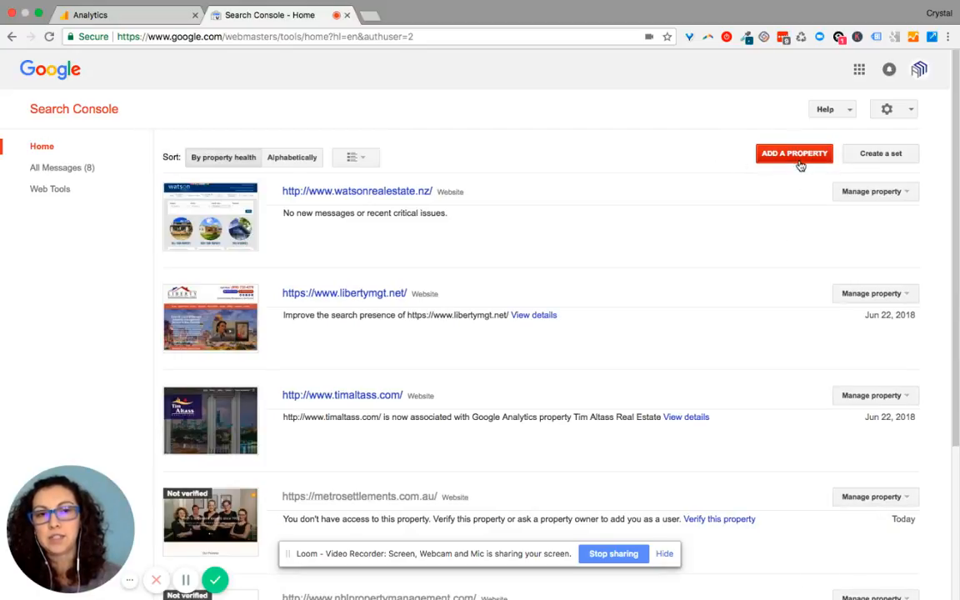
pyautogui.click(794, 153)
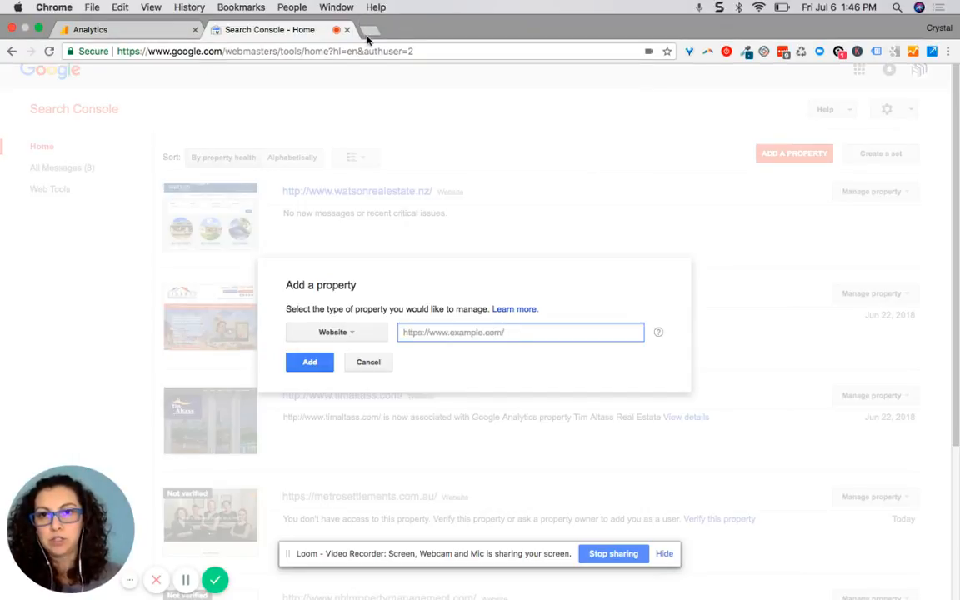
pyautogui.click(367, 40)
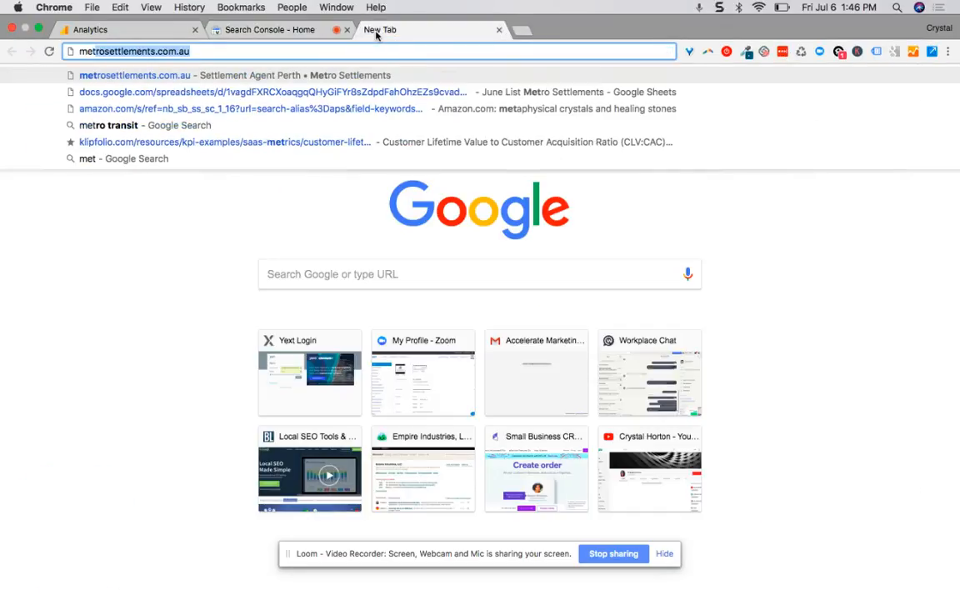